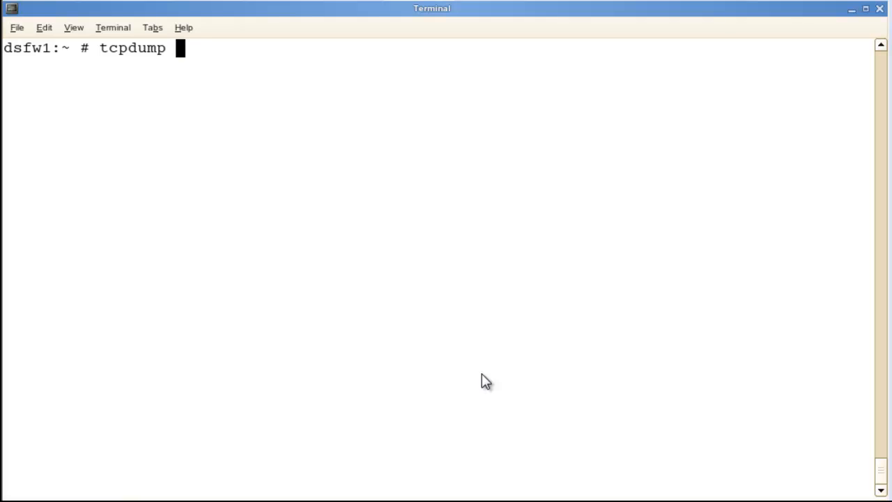
Run tcpdump -D, listing the capture interfaces eth2, any and lo.
text(-)
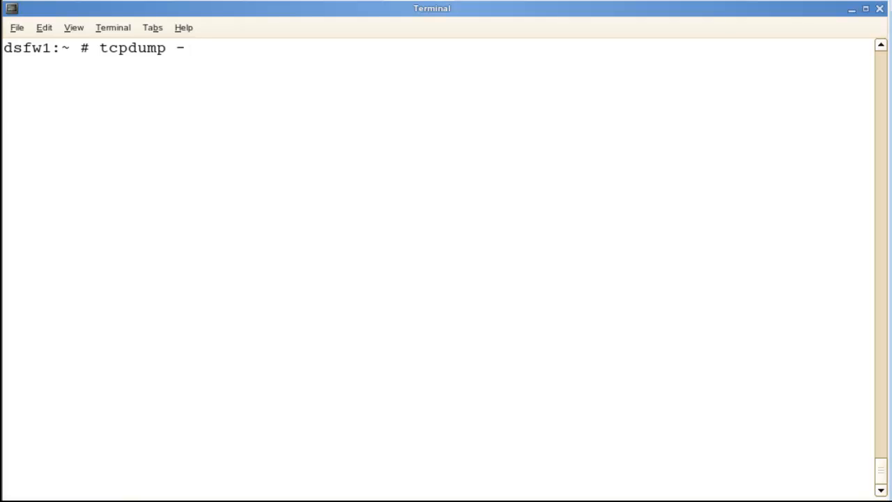
text(D)
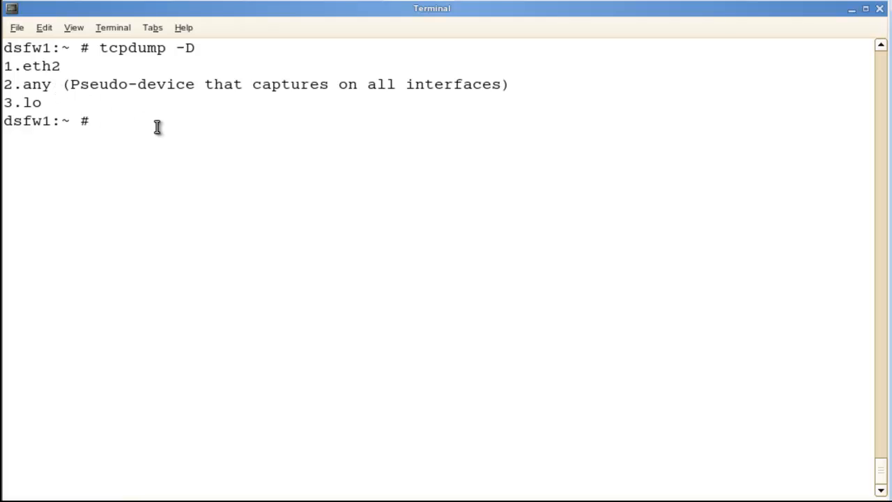
mouse_move(167, 122)
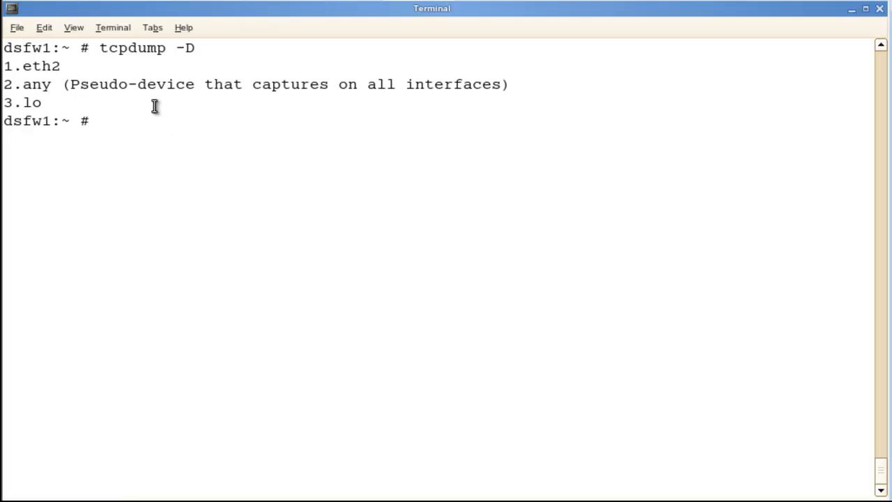
Enter 'tcpdump -n -v -s0' at the prompt without running it yet.
text(tc)
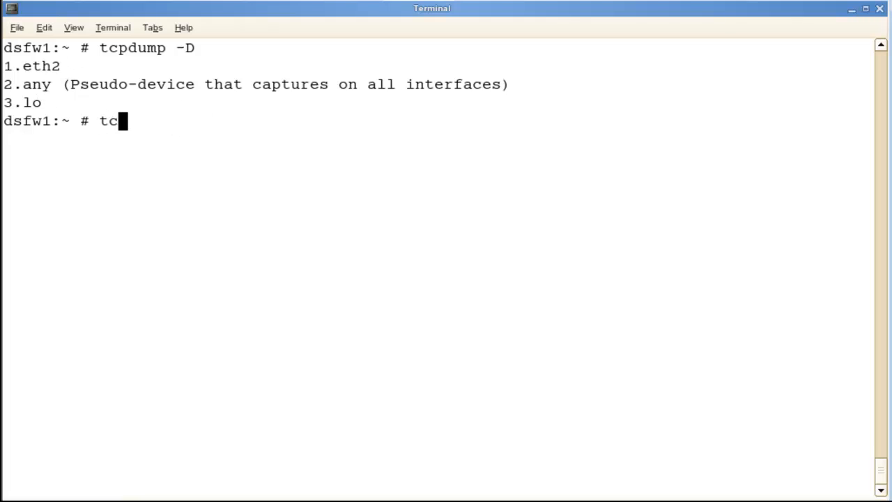
text(pdump)
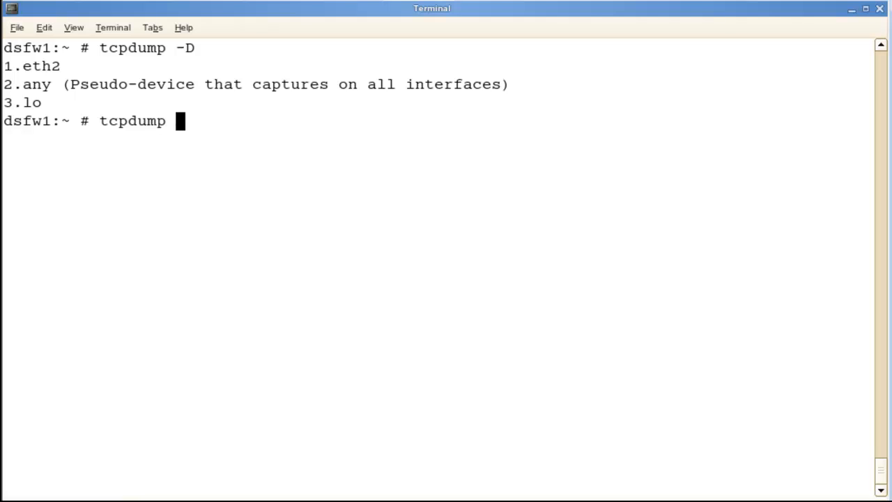
text(-)
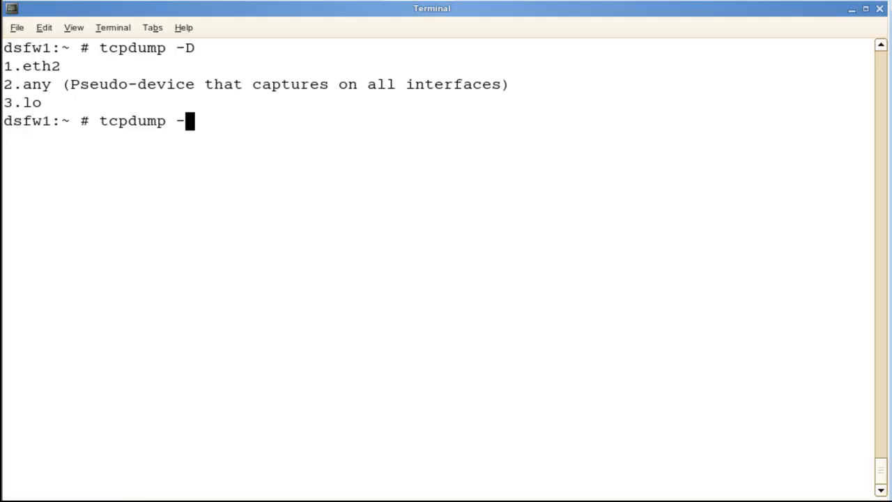
text(n -v)
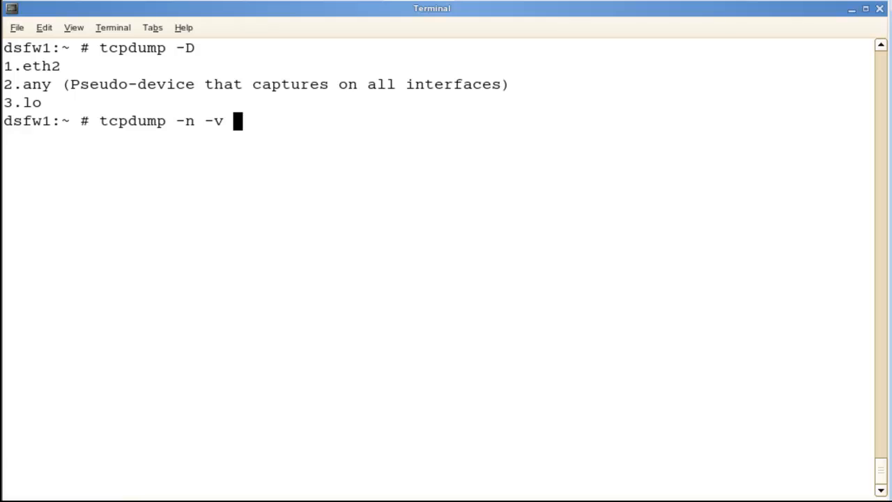
text(-)
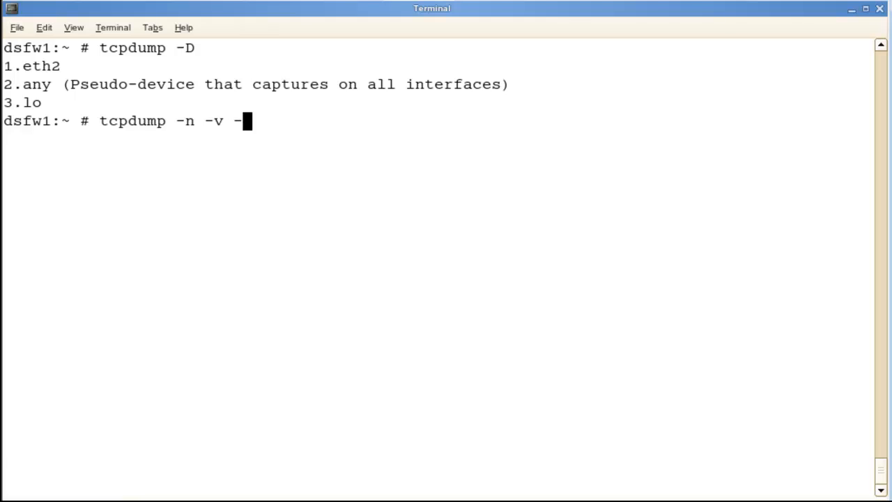
text(s)
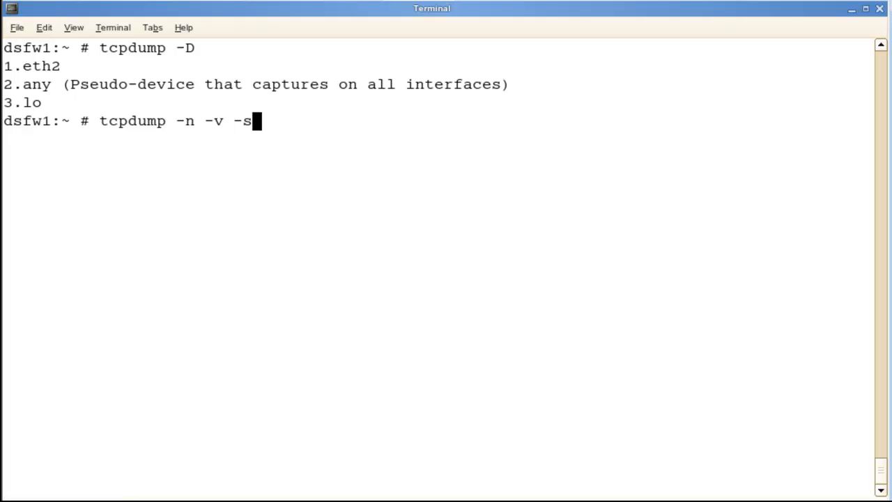
text(0)
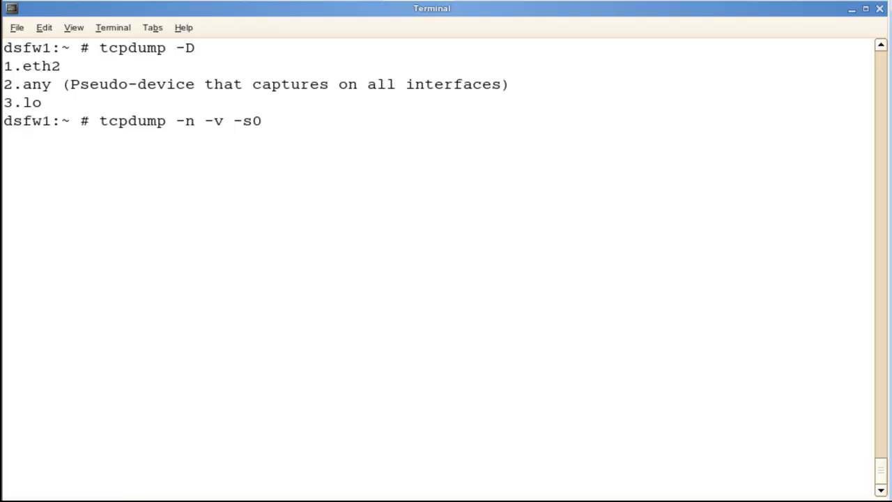
Append '-i eth2' so the capture listens on the eth2 interface.
text(-)
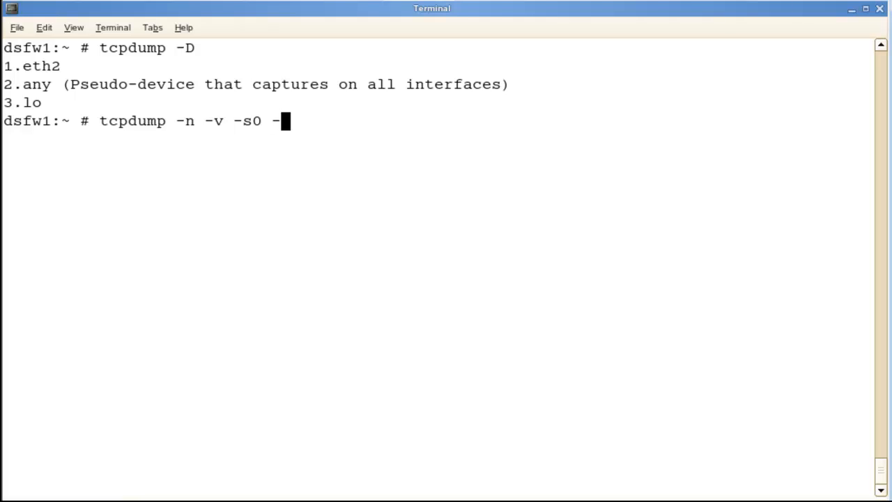
text(i)
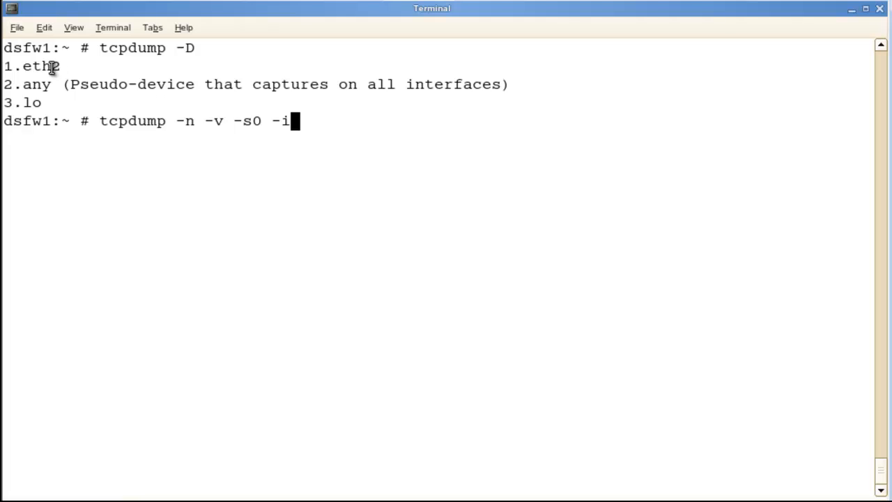
text(et)
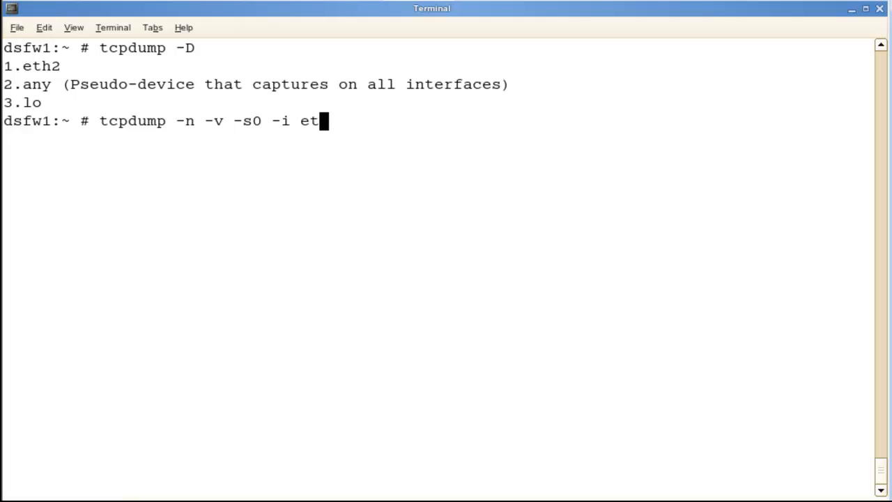
text(h2)
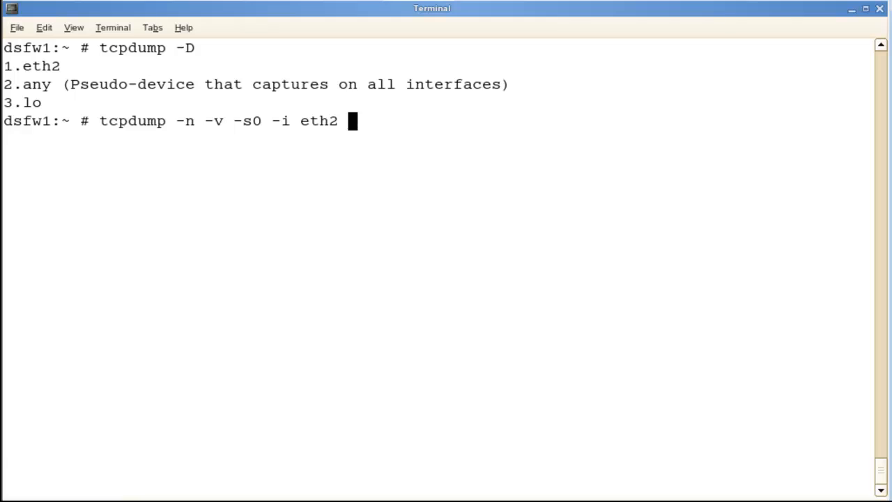
Add the filter 'host 192.168.100.130' to the capture command.
text('host)
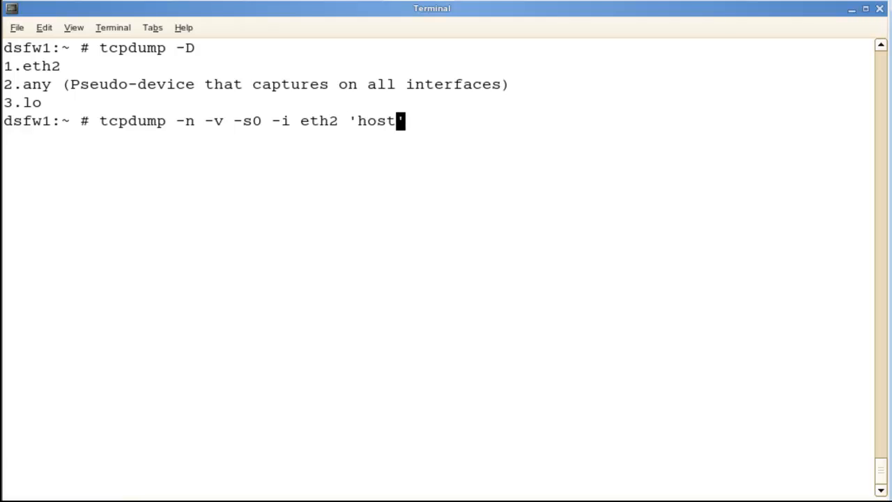
text(192)
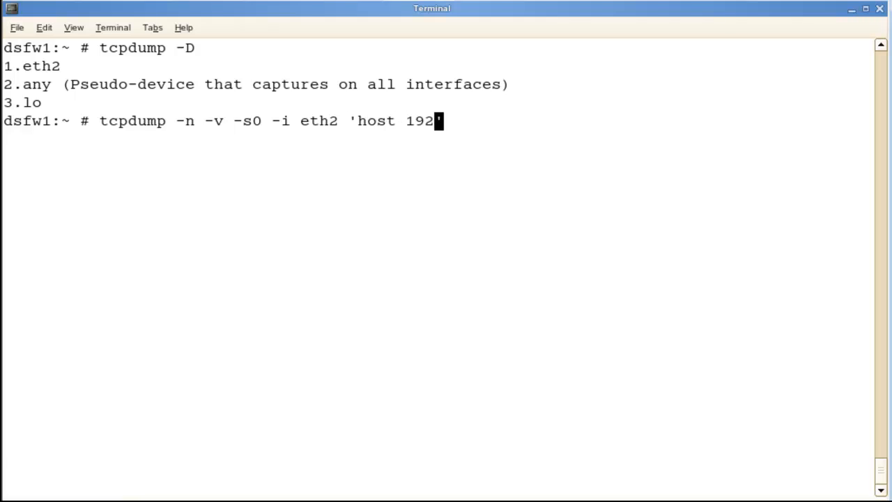
text(.168)
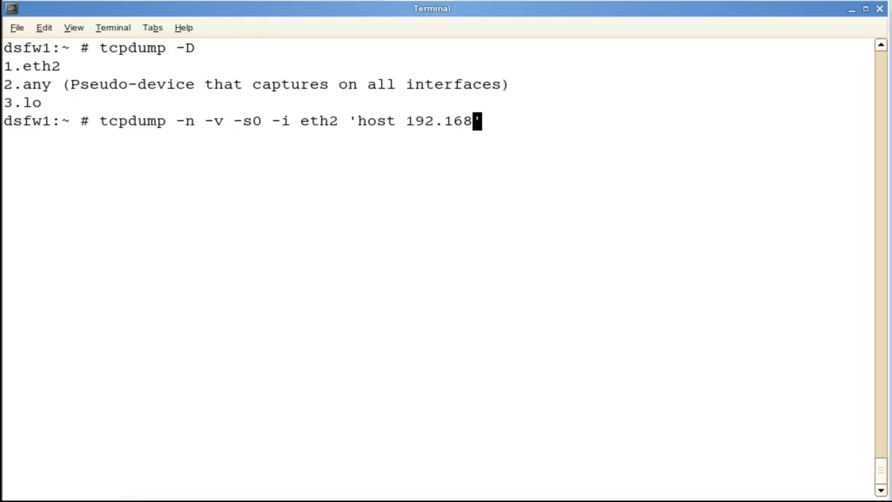
text(.100.130)
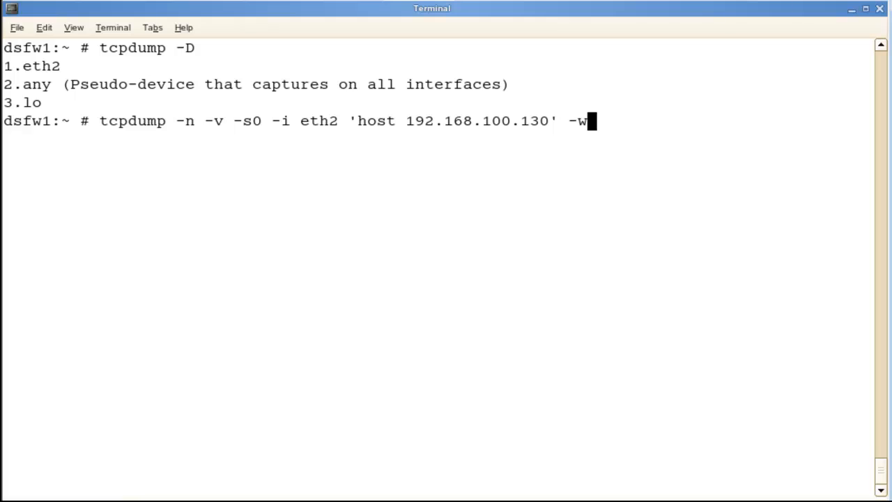
Write the capture to /tmp/xp_login.cap and start tcpdump listening on eth2.
text(/t)
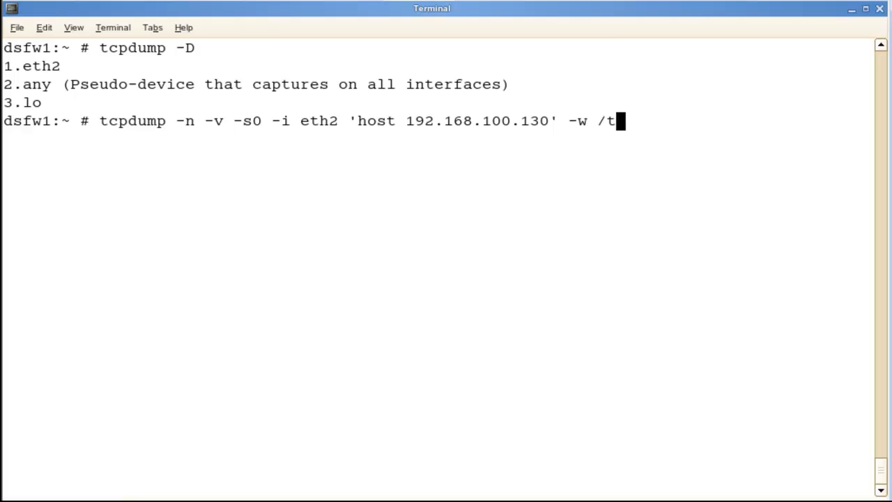
text(mp/xp)
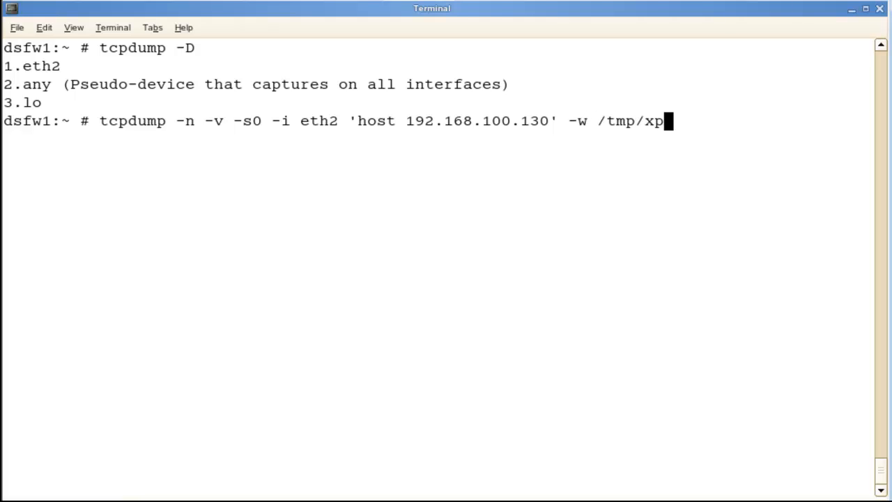
text(_login)
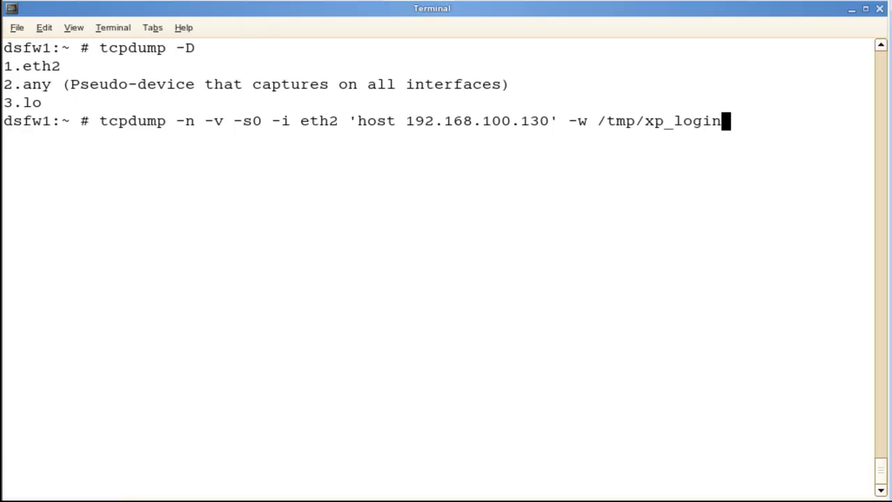
text(.cap)
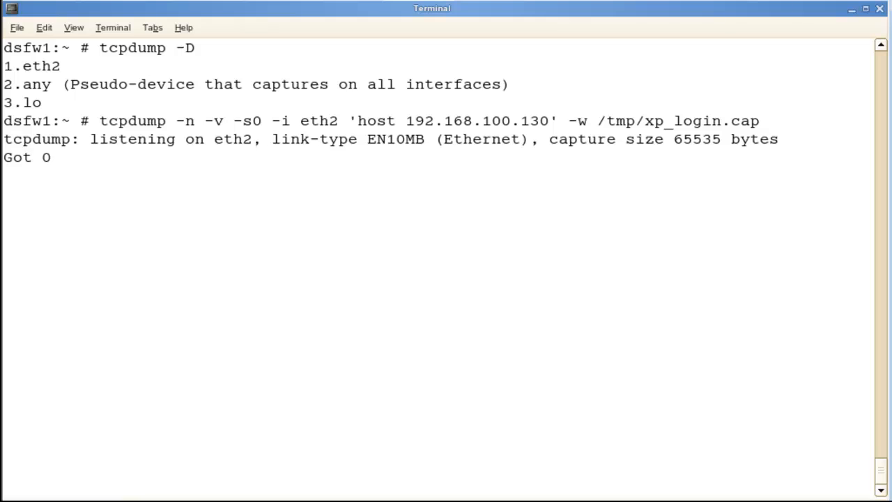
mouse_move(94, 68)
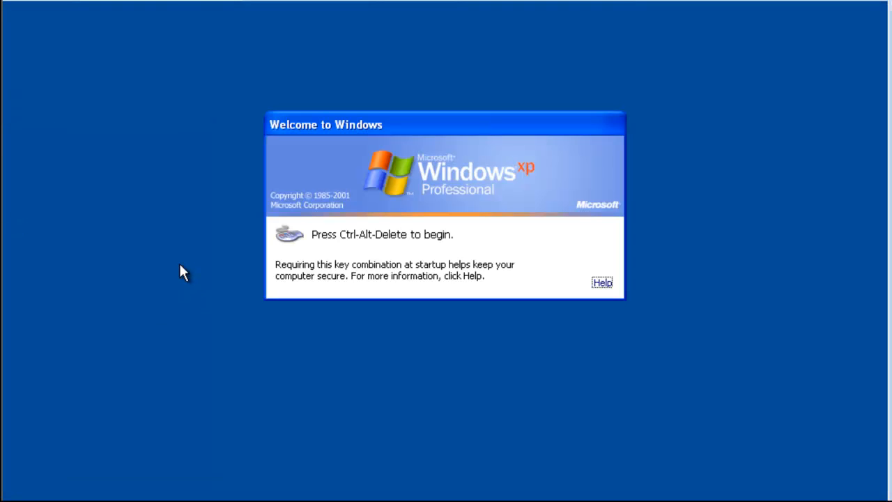
Log on to the Windows XP VM as administrator, generating 49 captured packets.
key(ctrl+alt+delete)
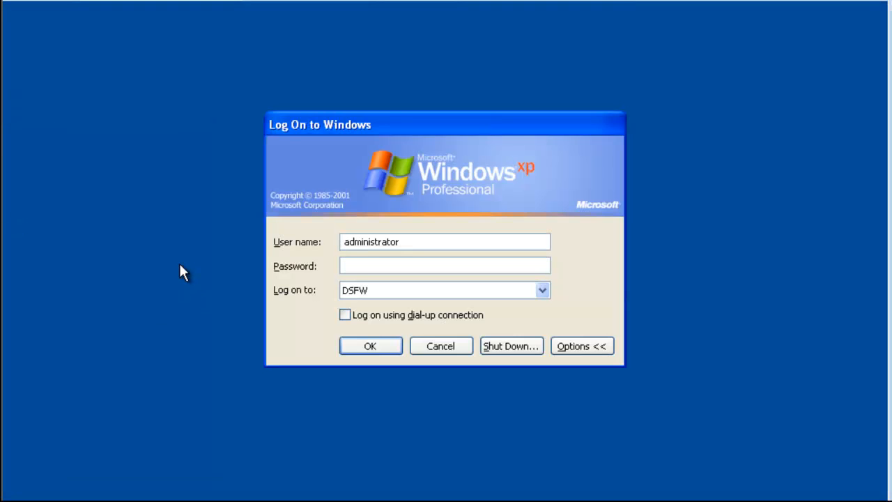
click(370, 346)
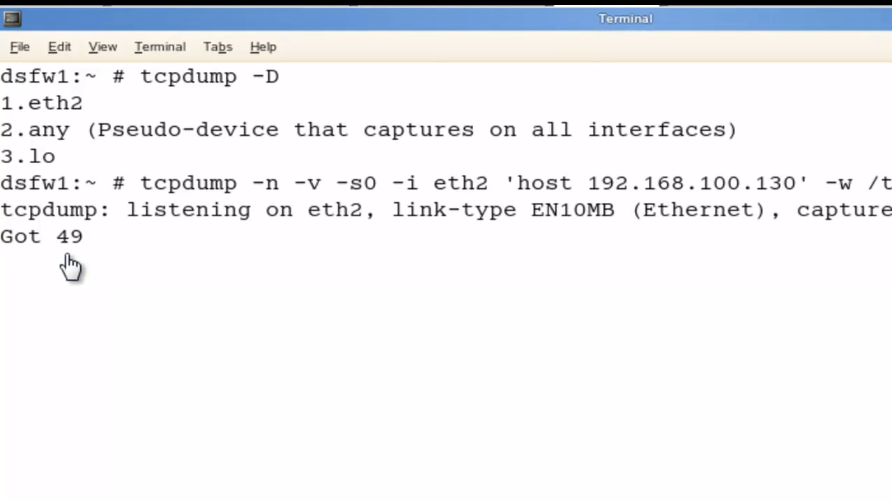
mouse_move(139, 317)
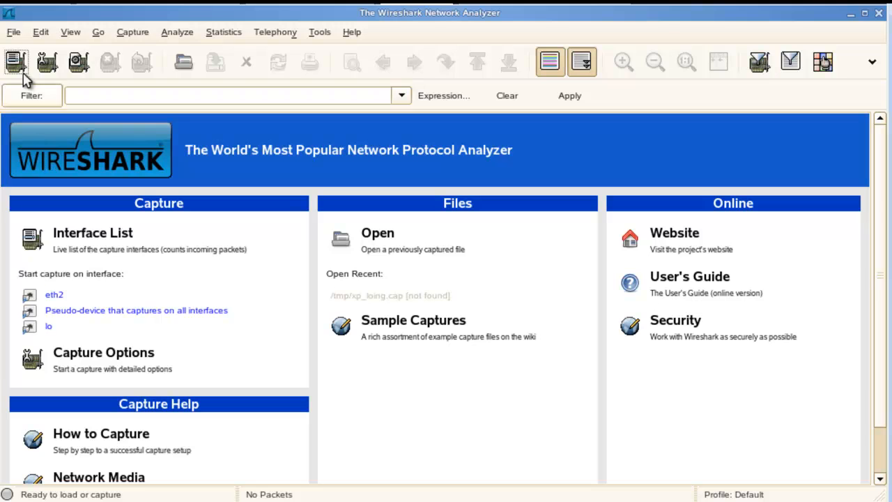
Load /tmp/xp_login.cap in Wireshark, showing its 49 captured packets.
click(12, 33)
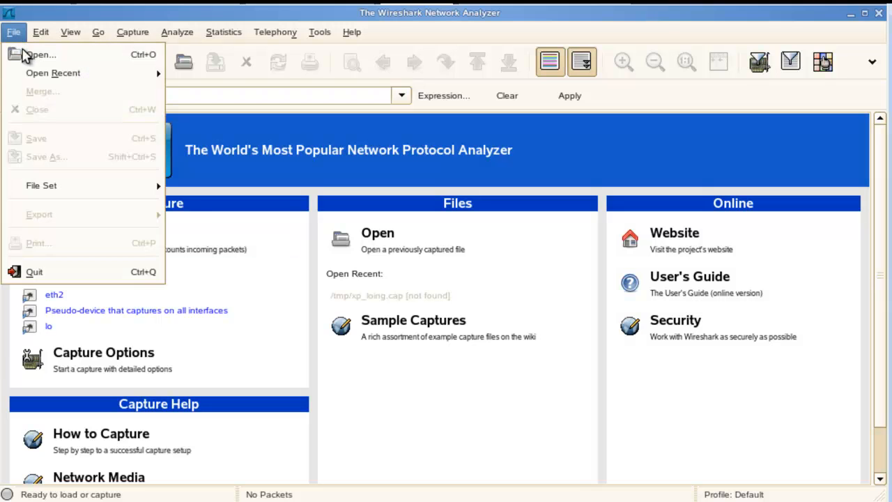
click(39, 54)
text(t)
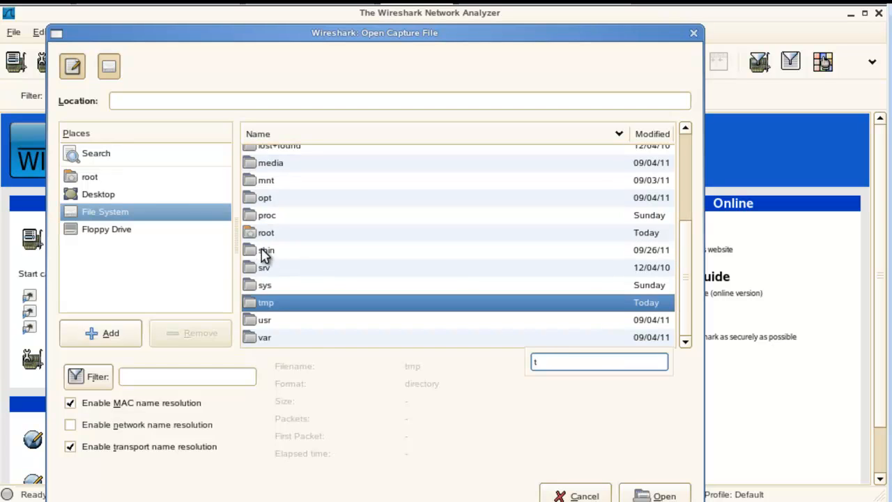
double_click(266, 302)
text(x)
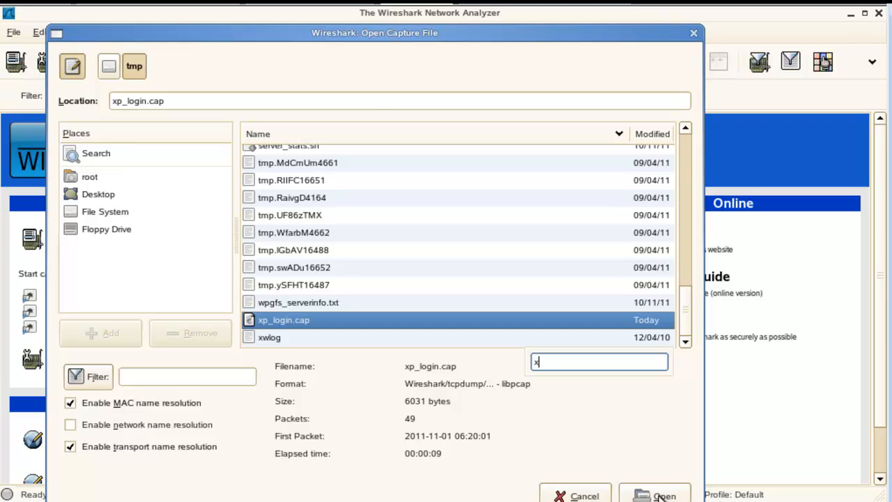
click(654, 495)
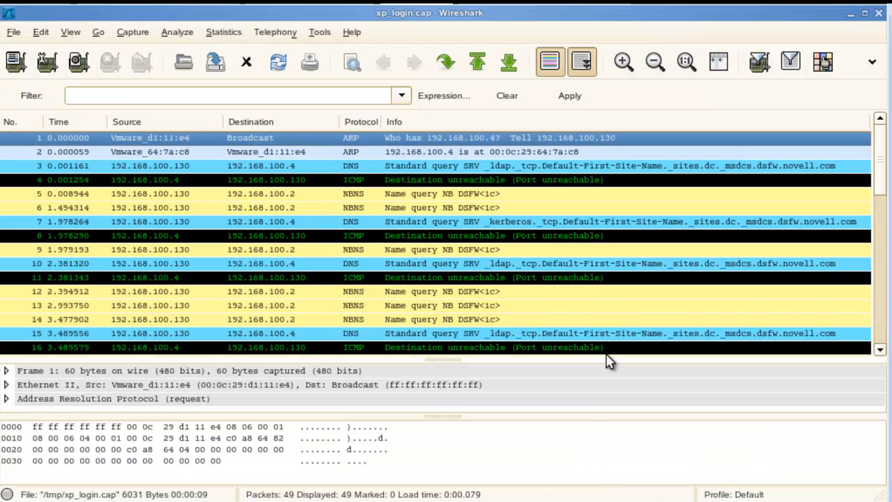
scroll(down, 3)
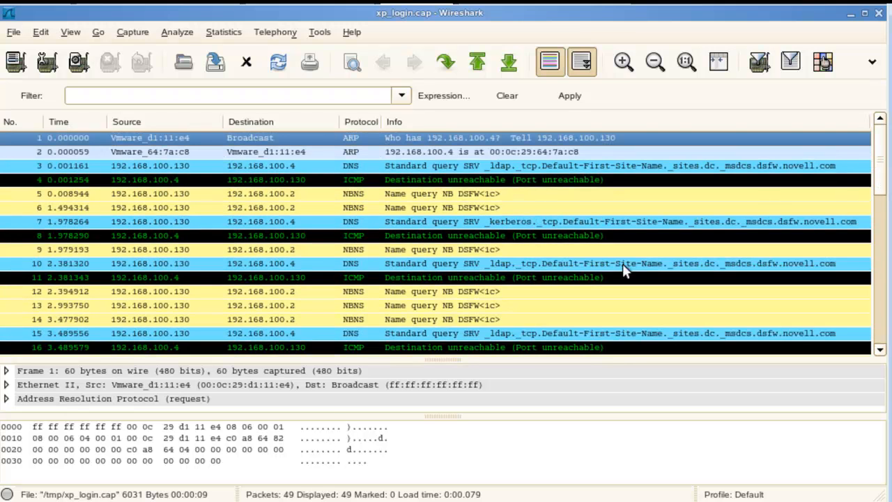
mouse_move(624, 270)
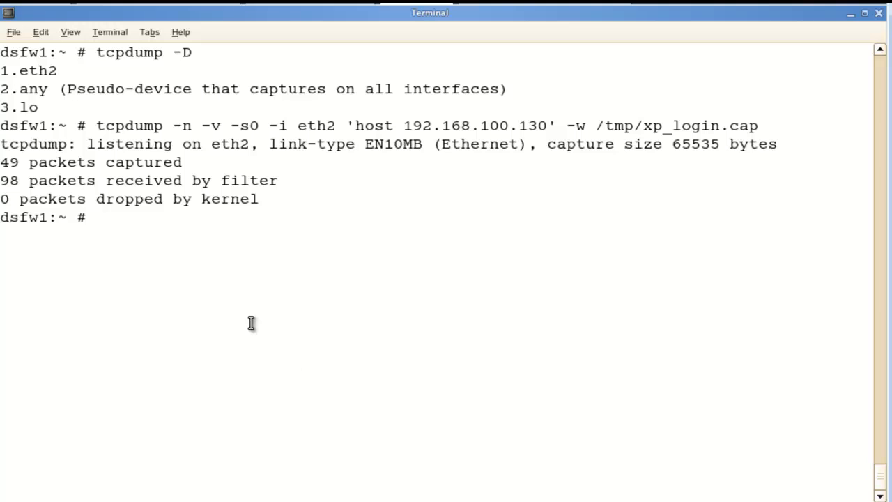
mouse_move(289, 317)
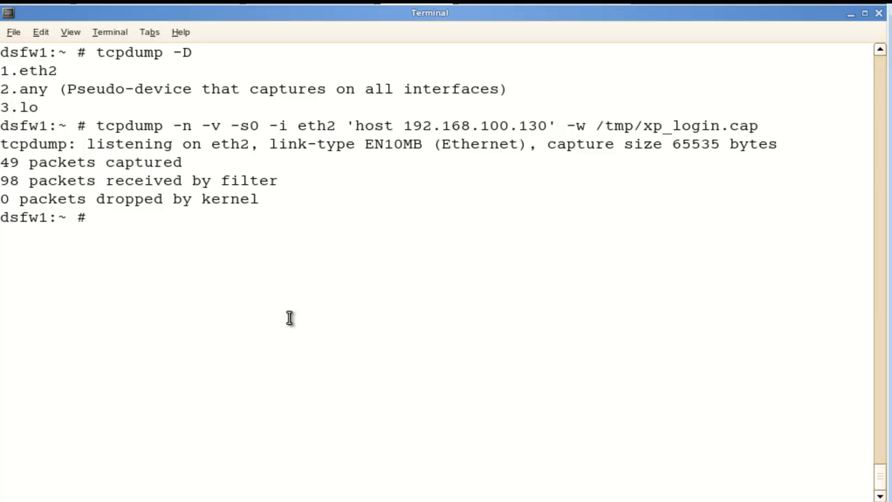